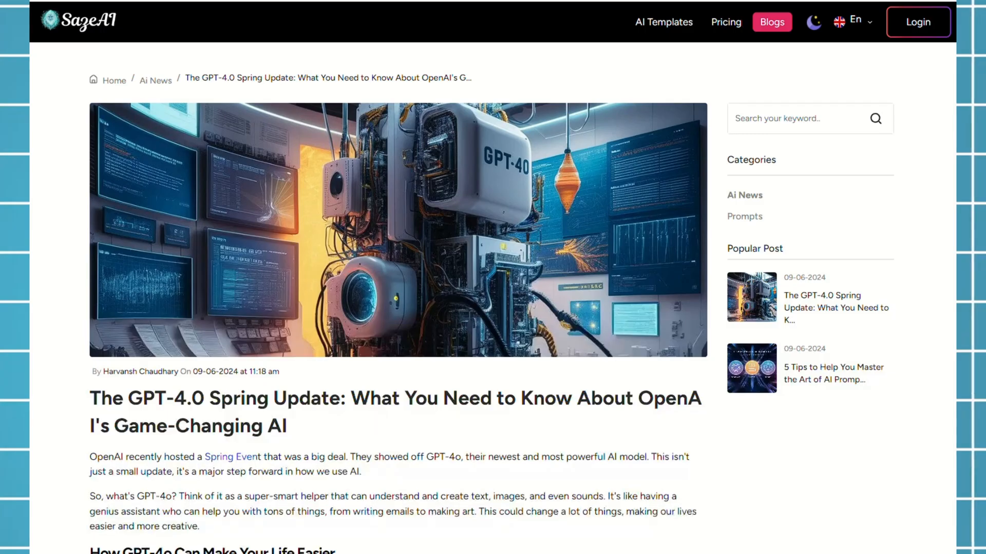
{"action": "mouse_move", "coordinate": [111, 487]}
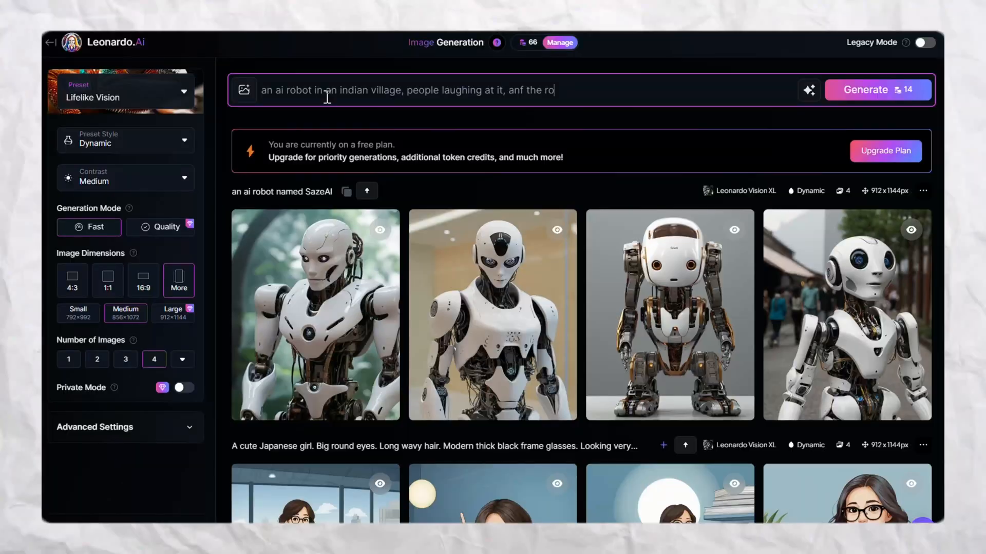
- Generate enhanced robot-in-village images, then baby monk and cat-riding-a-puppy image sets
{"action": "left_click", "coordinate": [808, 90]}
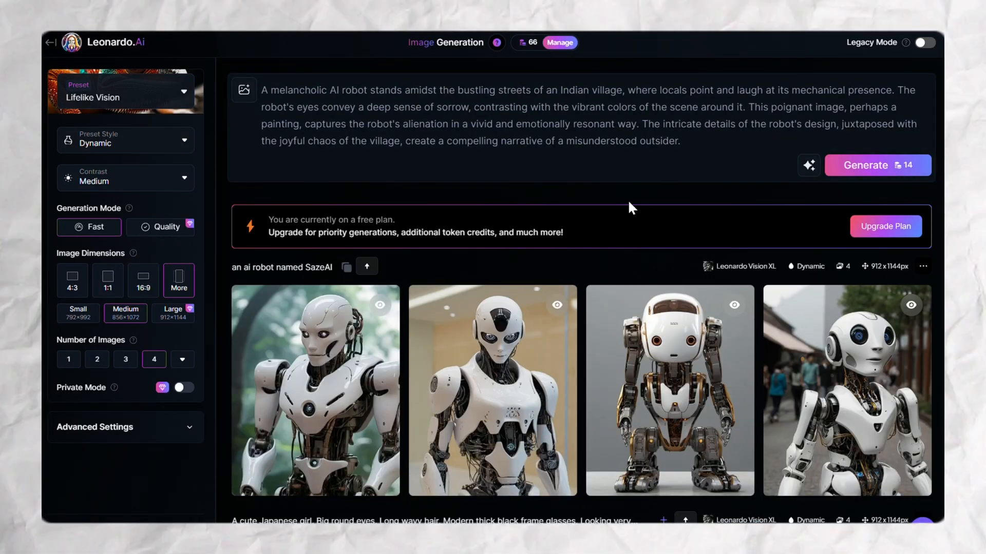
{"action": "left_click", "coordinate": [877, 166]}
{"action": "type", "text": "a cute chubby baby monk running on the road"}
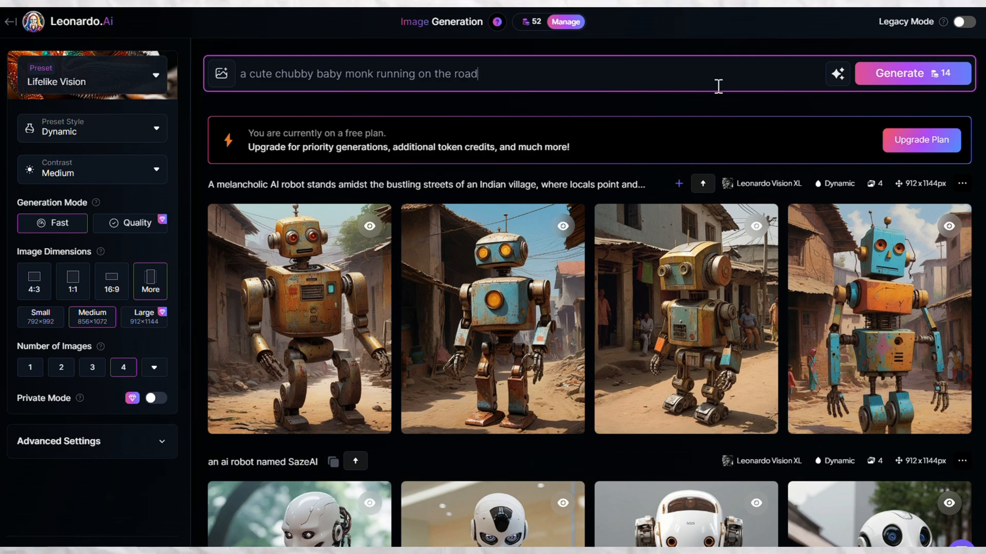
{"action": "left_click", "coordinate": [912, 73]}
{"action": "type", "text": "a cat riding over a puppy"}
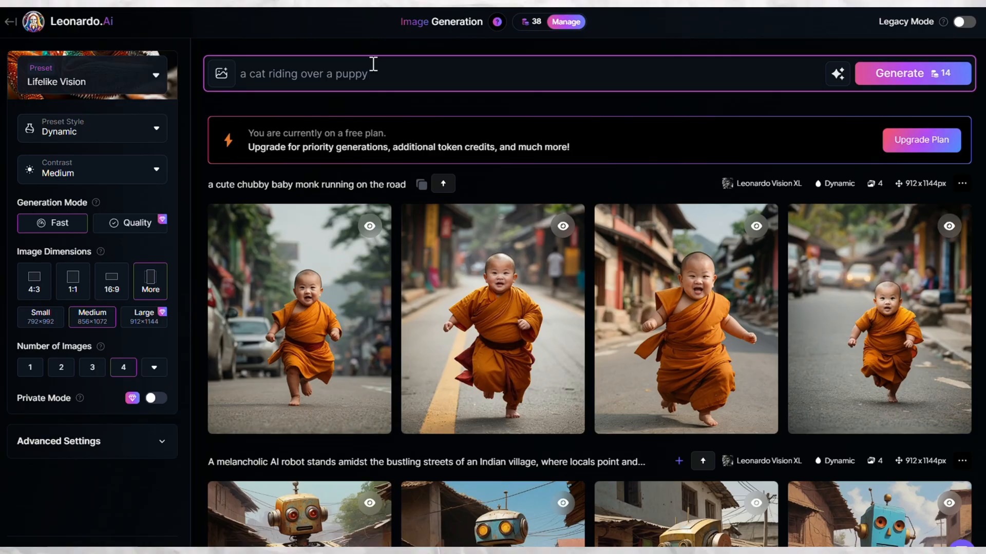
{"action": "left_click", "coordinate": [912, 73]}
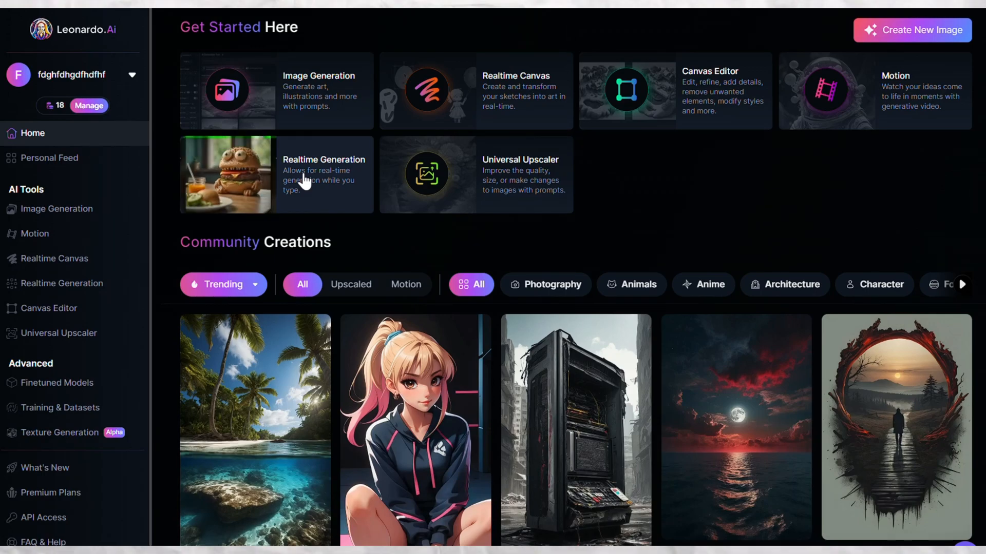
- Open Realtime Generation and enter the live prompt 'a lion running'
{"action": "left_click", "coordinate": [323, 175]}
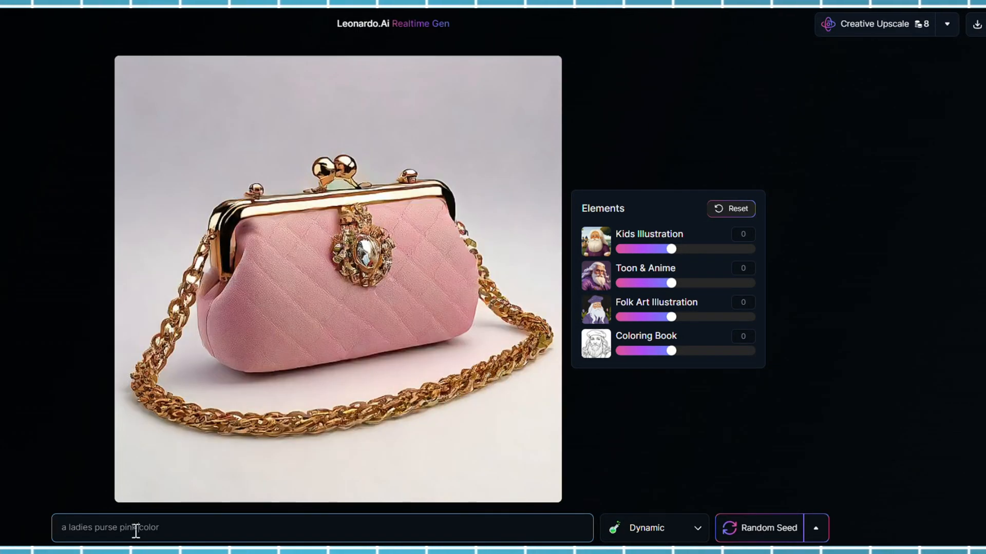
{"action": "type", "text": "a lion running"}
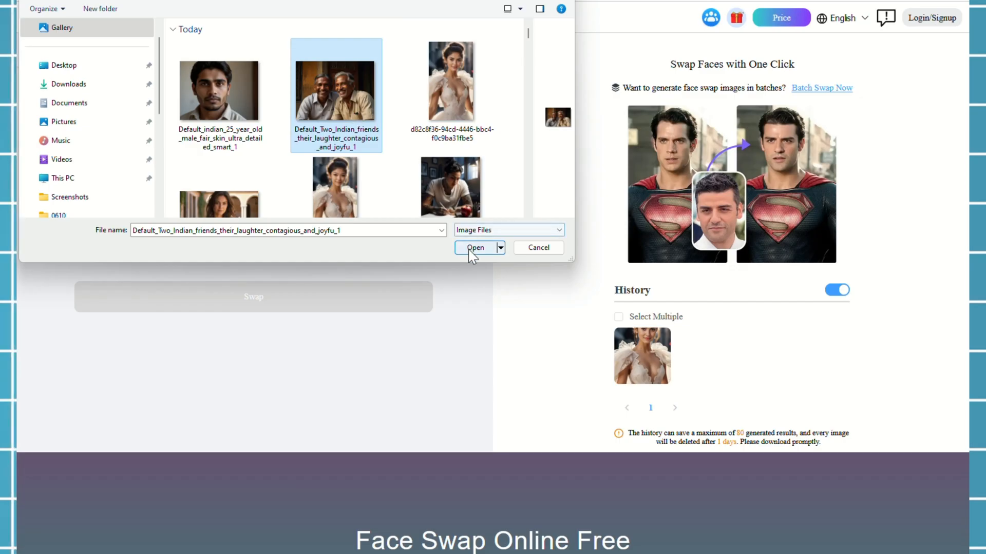
- Upload the Two Indian friends photo as the face-swap source image
{"action": "left_click", "coordinate": [476, 247]}
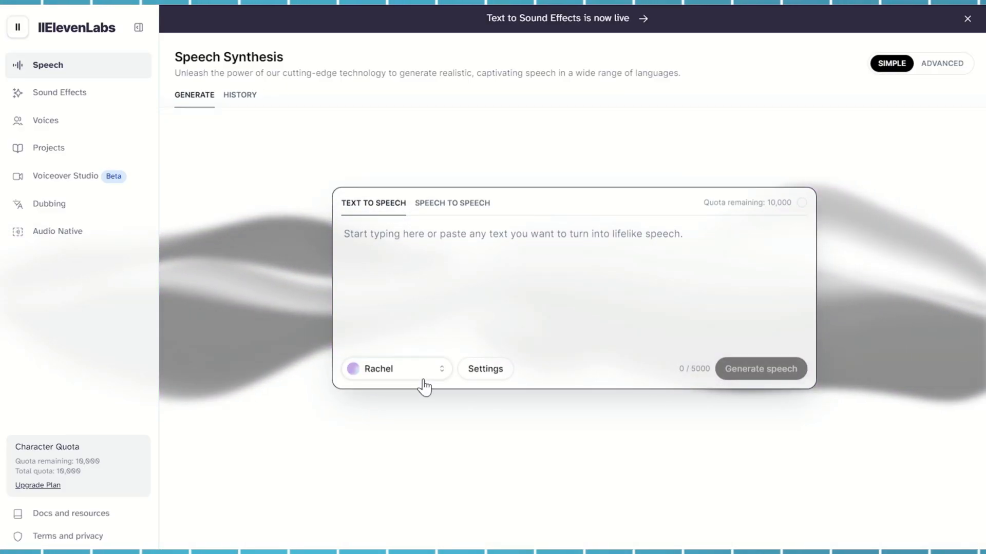
- Open the Voice Library and filter the voices to British, then Indian accents
{"action": "left_click", "coordinate": [395, 369]}
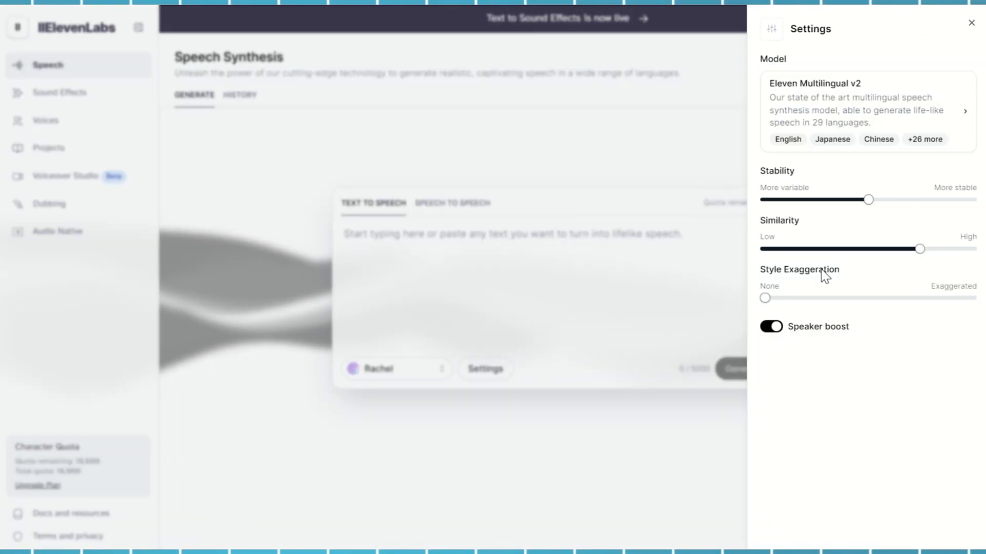
{"action": "left_click", "coordinate": [46, 120]}
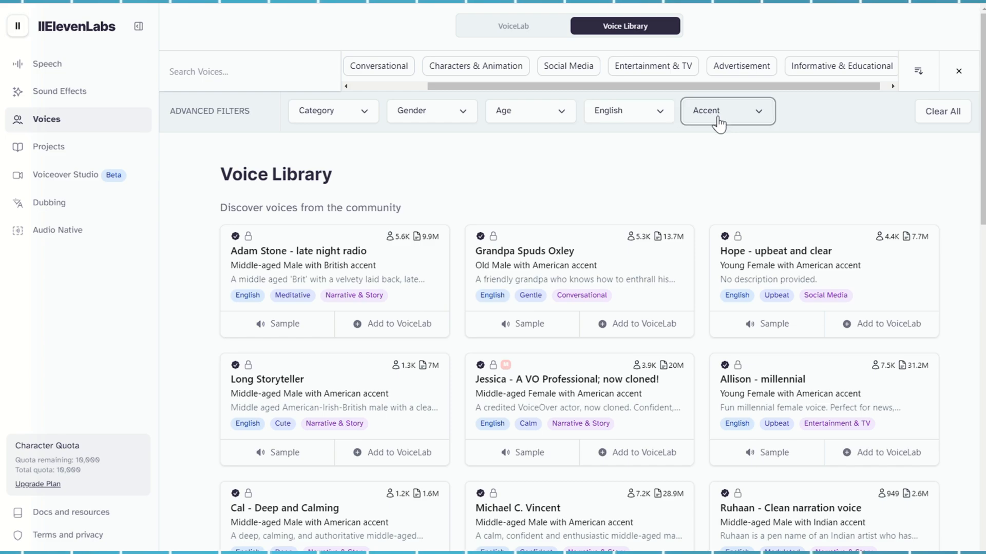
{"action": "left_click", "coordinate": [725, 111]}
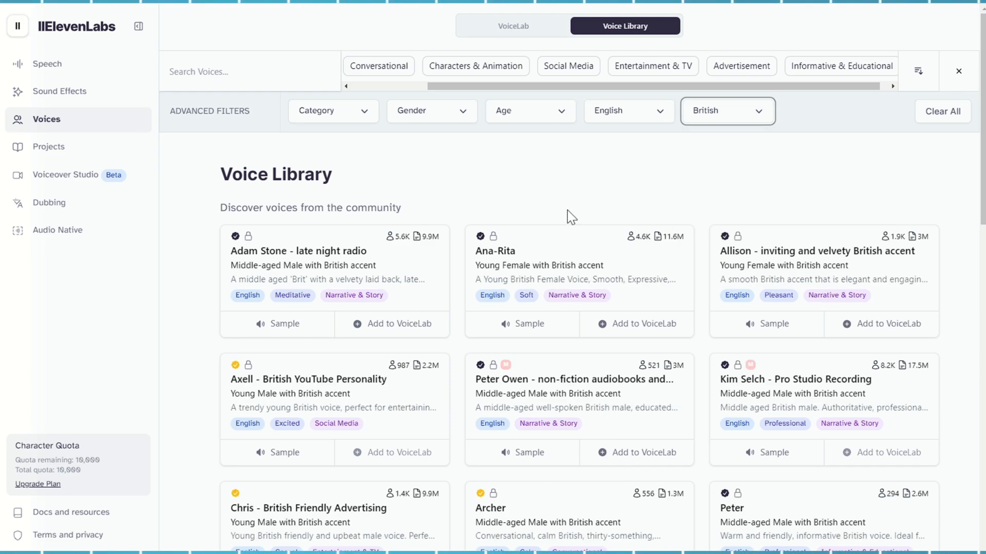
{"action": "left_click", "coordinate": [726, 111]}
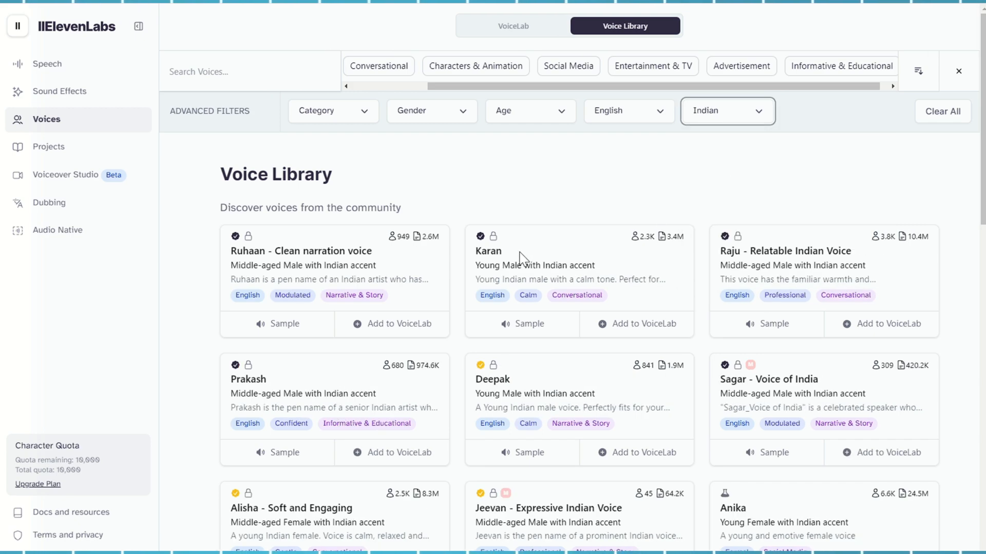
{"action": "left_click", "coordinate": [61, 91]}
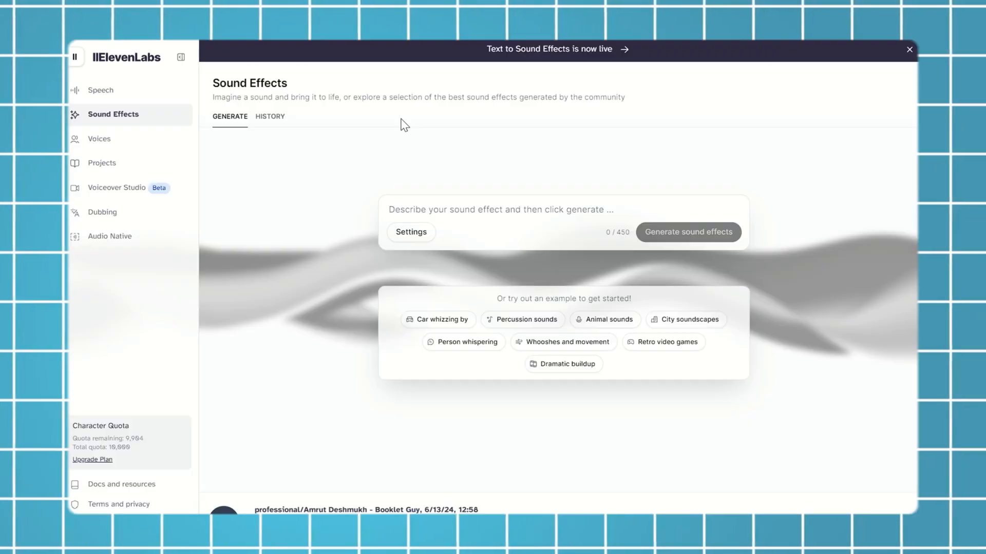
- Generate sound effects, then play and stop a scream and a horror sound
{"action": "left_click", "coordinate": [438, 319]}
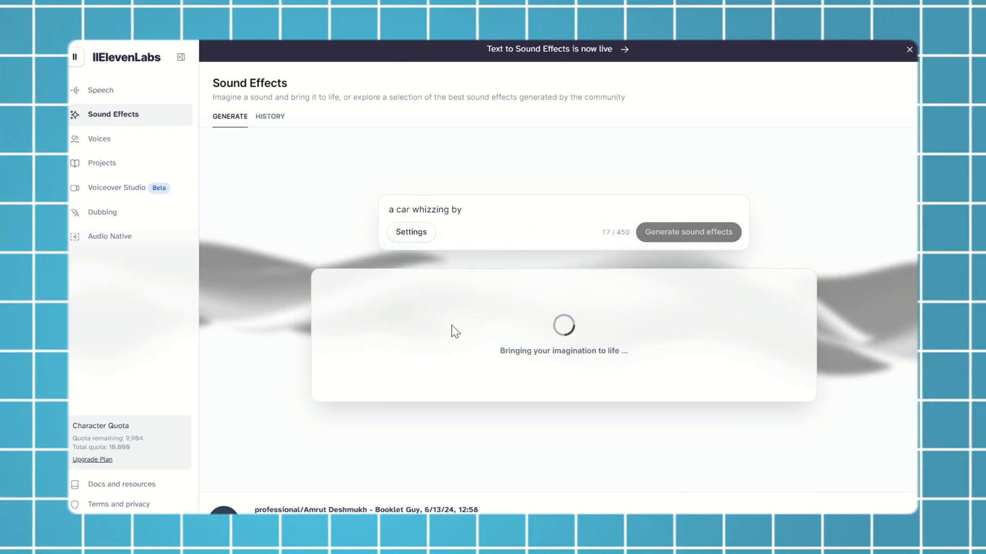
{"action": "left_click", "coordinate": [768, 350]}
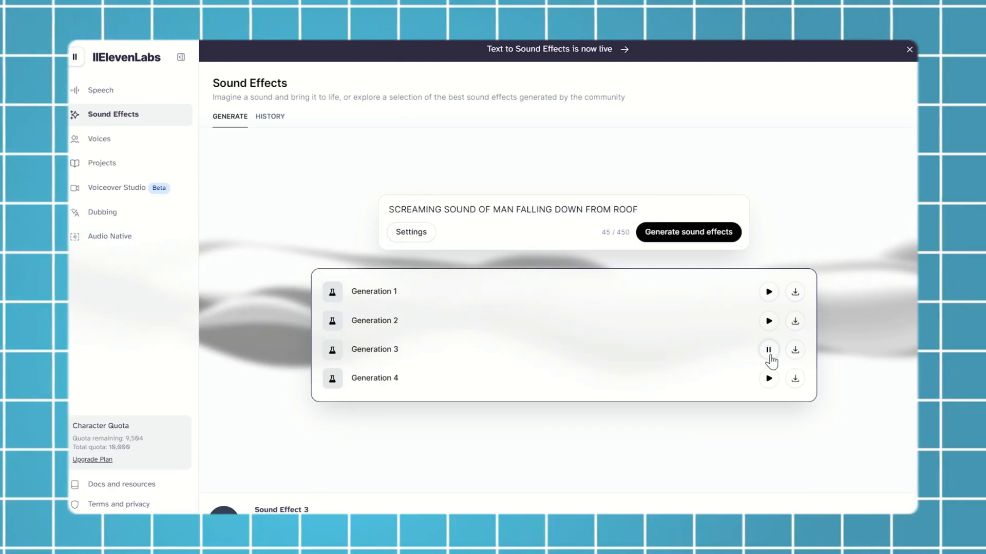
{"action": "left_click", "coordinate": [768, 349]}
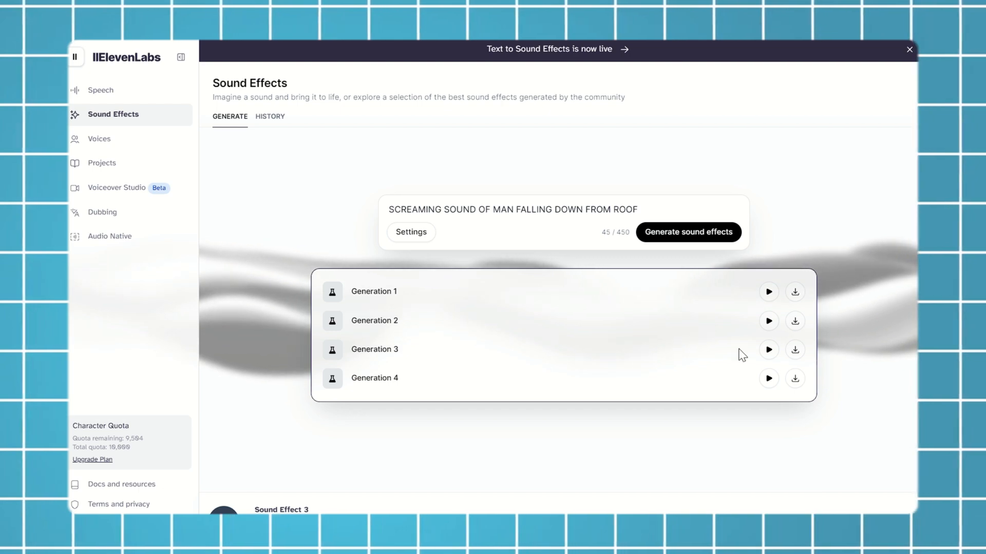
{"action": "left_click", "coordinate": [768, 292]}
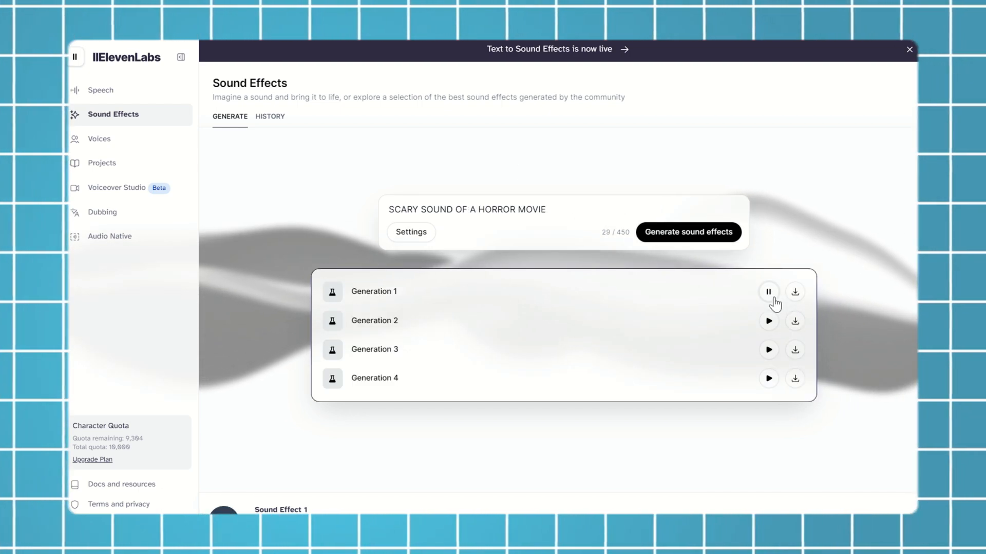
{"action": "left_click", "coordinate": [768, 291]}
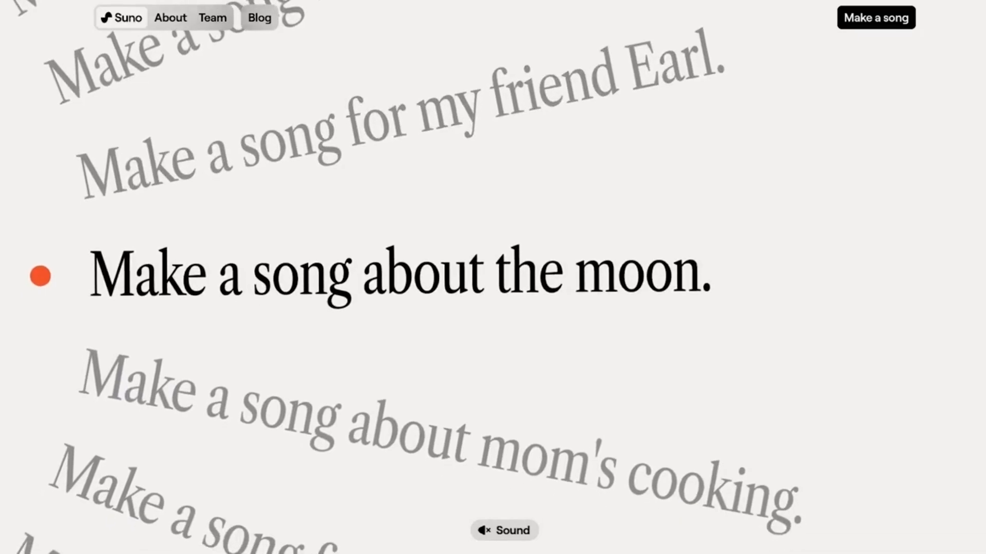
- Create Coffee Cups, then an instrumental 'ai theme background music for youtube video, slow, reverb' track
{"action": "left_click", "coordinate": [875, 17]}
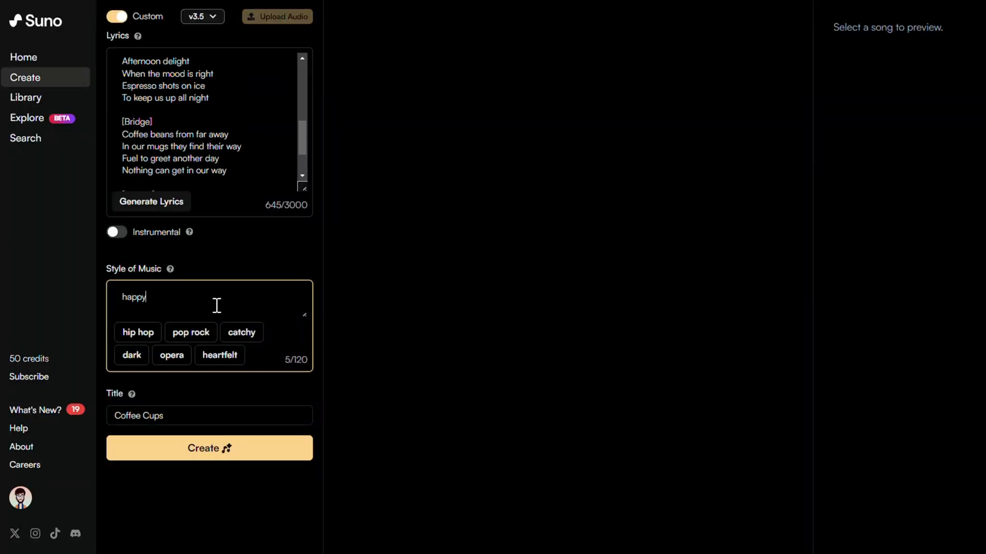
{"action": "left_click", "coordinate": [117, 17]}
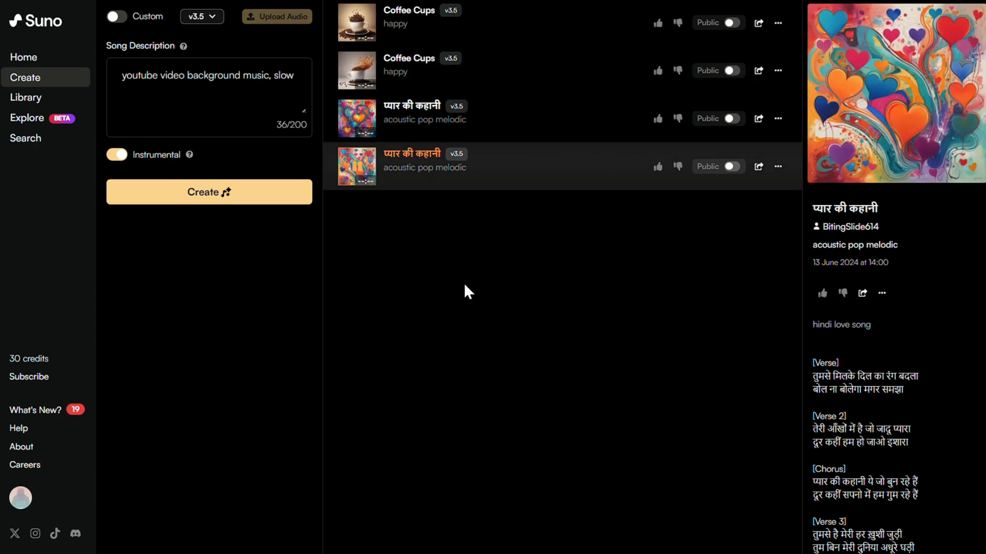
{"action": "mouse_move", "coordinate": [478, 294]}
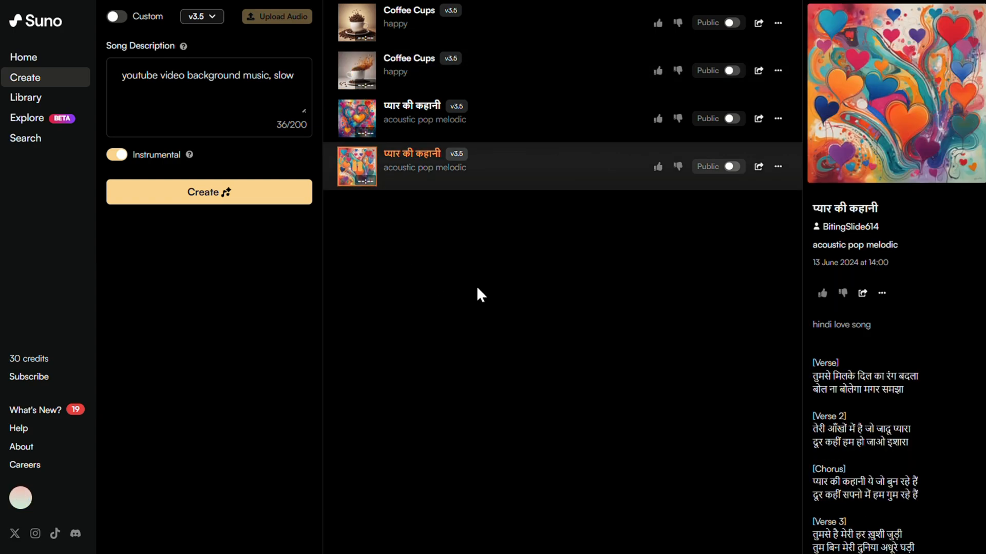
{"action": "left_click", "coordinate": [276, 17]}
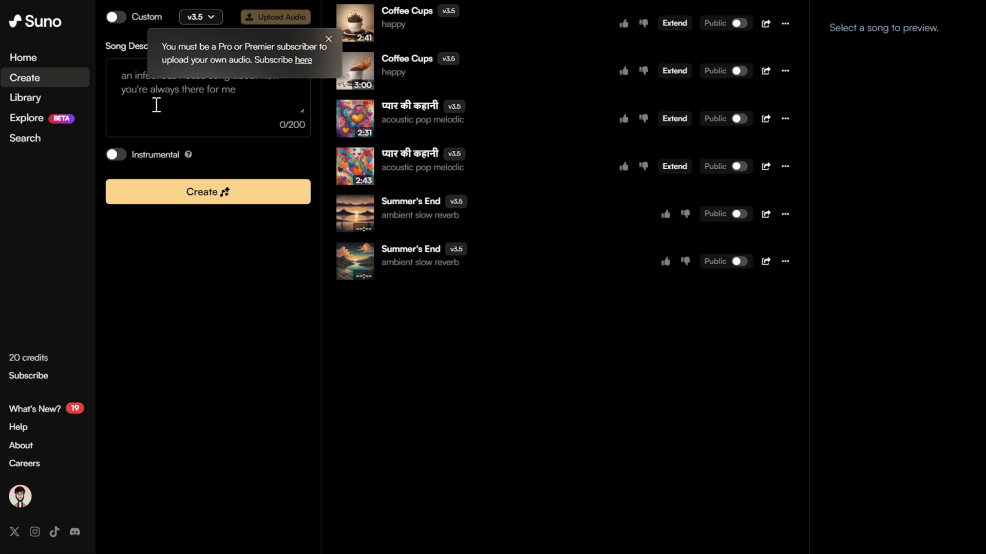
{"action": "type", "text": "ai theme background music for youtube video, slow, reverb"}
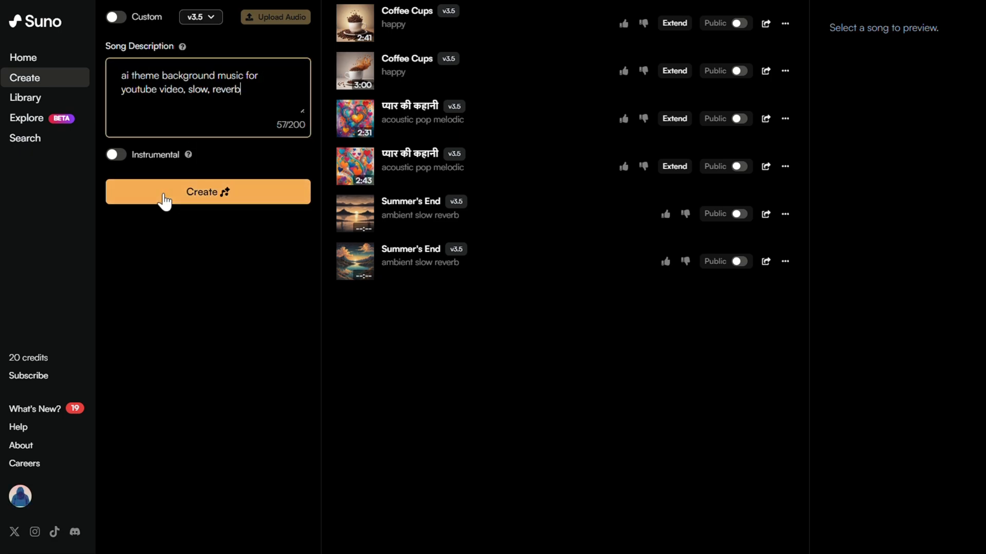
{"action": "left_click", "coordinate": [115, 154]}
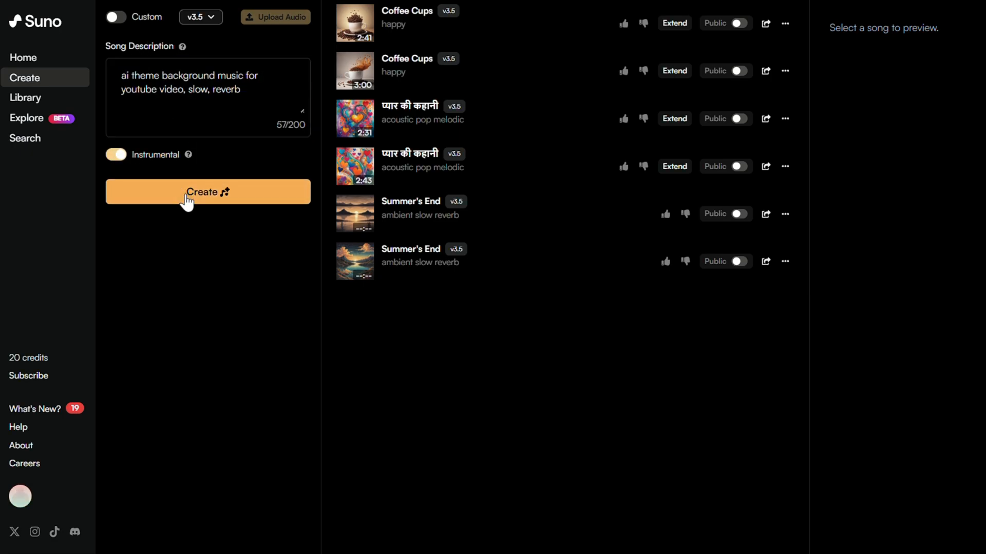
{"action": "left_click", "coordinate": [207, 192]}
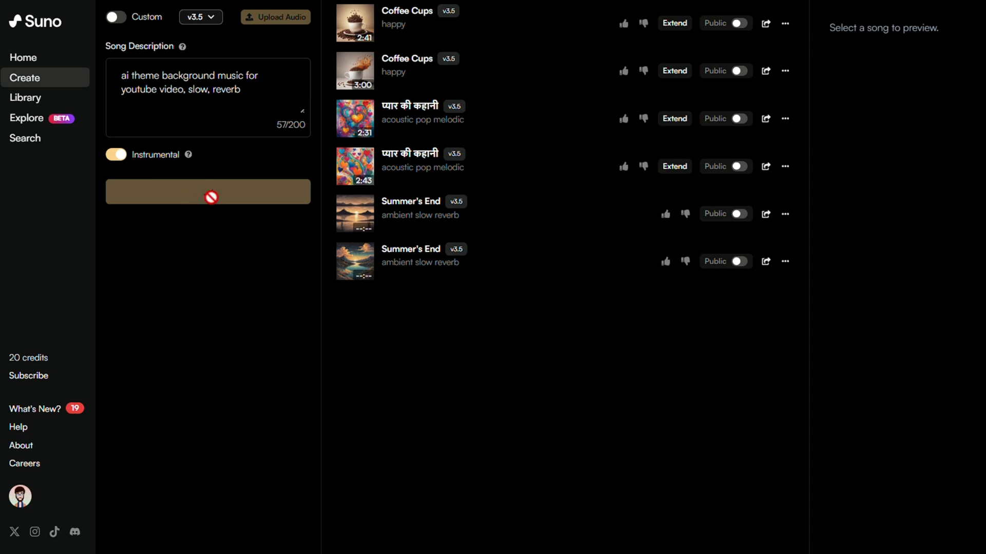
{"action": "left_click", "coordinate": [23, 56]}
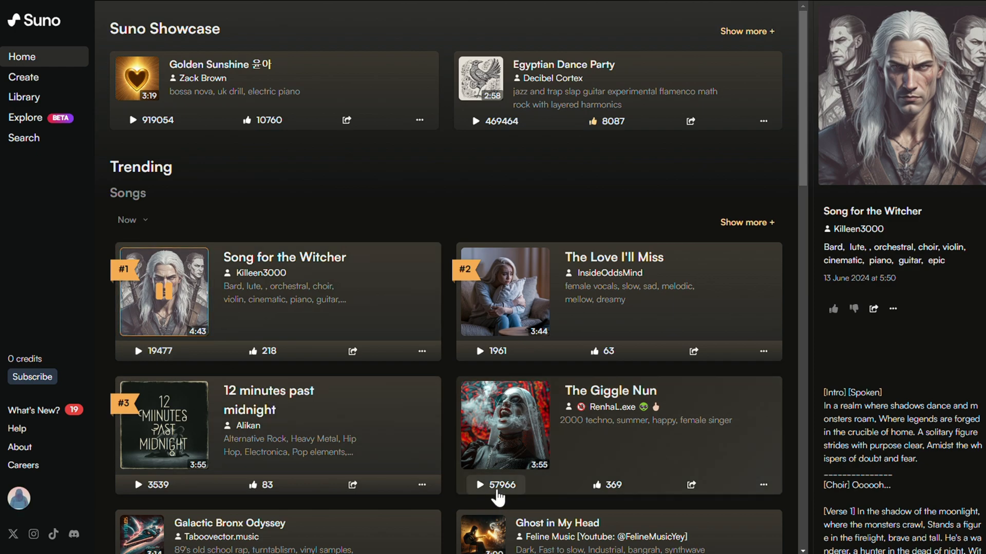
- Play The Giggle Nun from Trending Songs and scroll down the list
{"action": "left_click", "coordinate": [504, 424]}
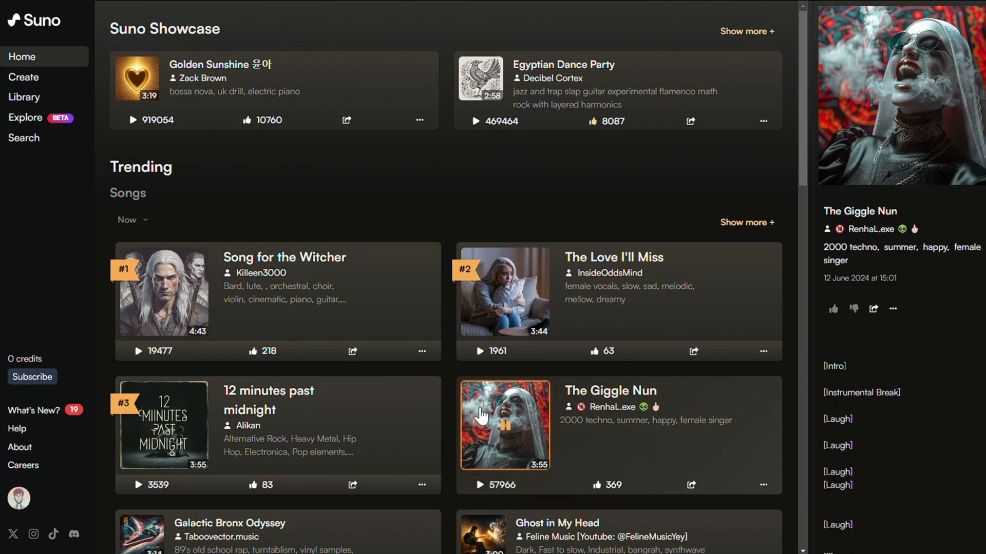
{"action": "scroll", "scroll_direction": "down", "scroll_amount": 3}
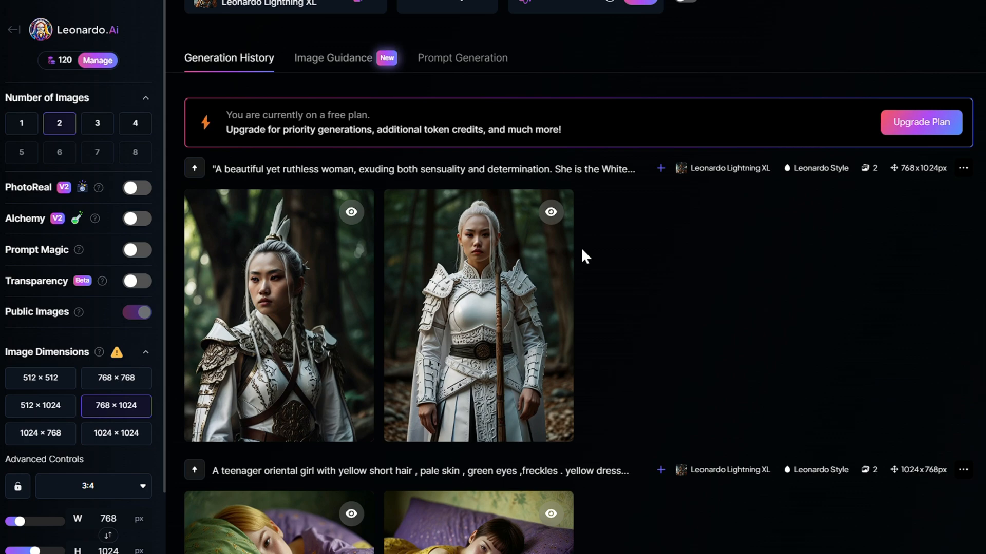
{"action": "left_click", "coordinate": [478, 314]}
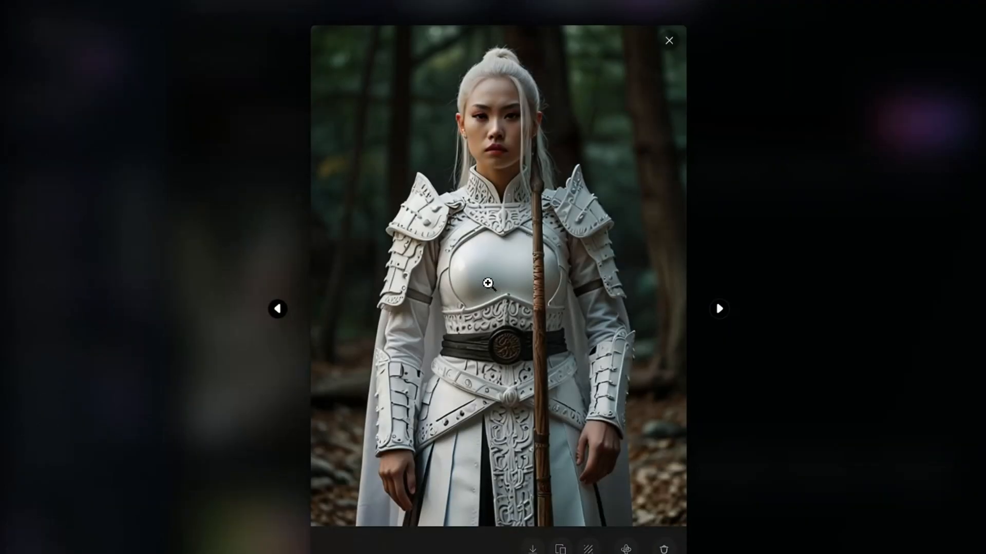
{"action": "left_click", "coordinate": [668, 40]}
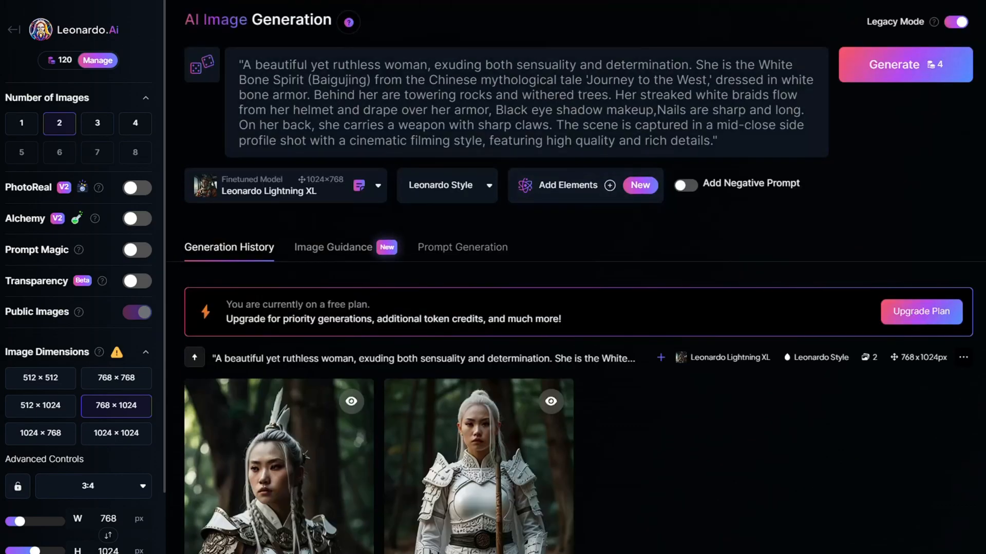